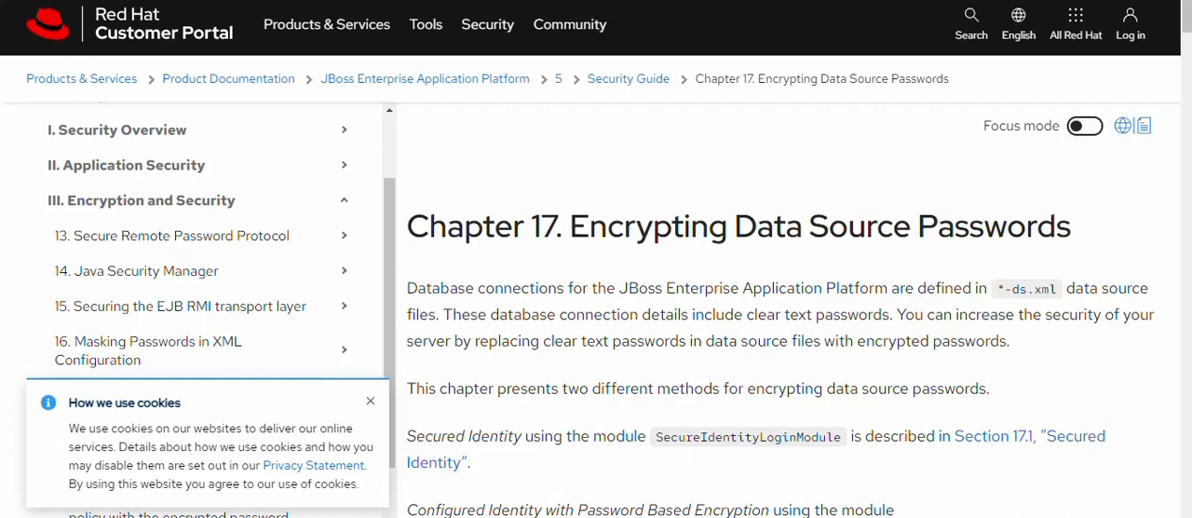
{"action": "mouse_move", "coordinate": [830, 197]}
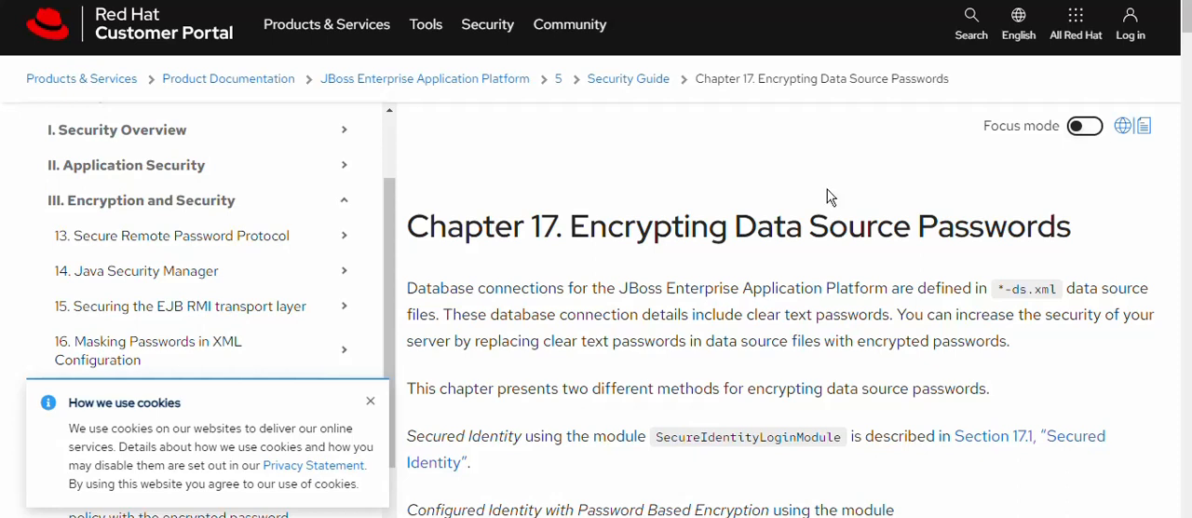
{"action": "mouse_move", "coordinate": [261, 38]}
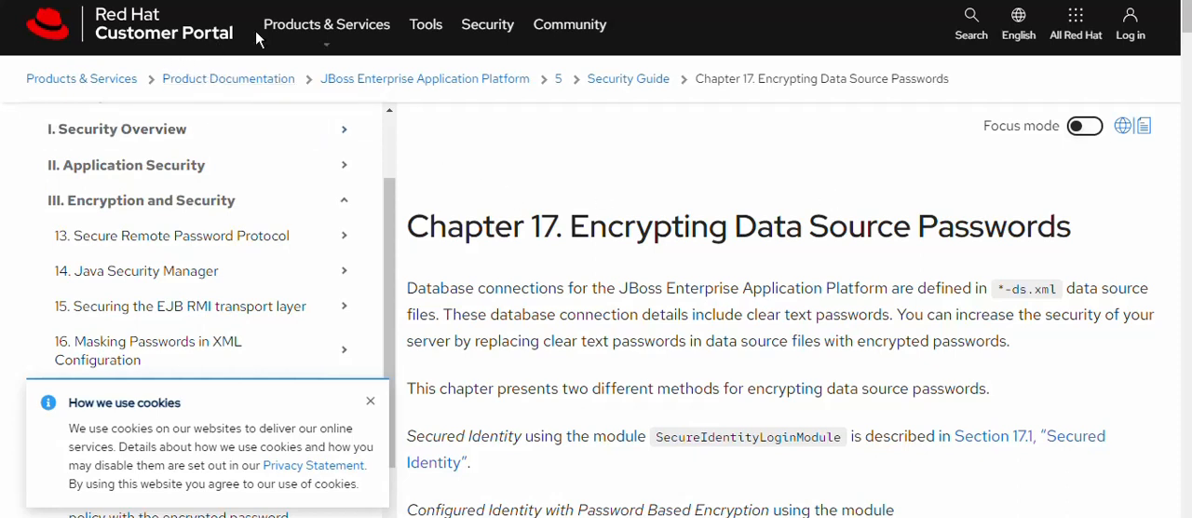
{"action": "mouse_move", "coordinate": [591, 167]}
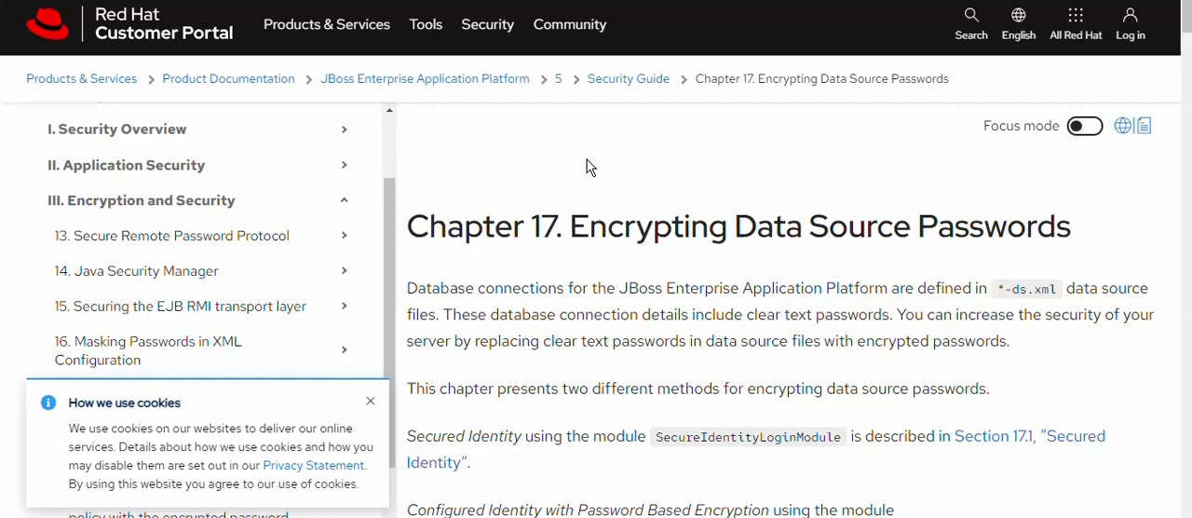
{"action": "mouse_move", "coordinate": [832, 249]}
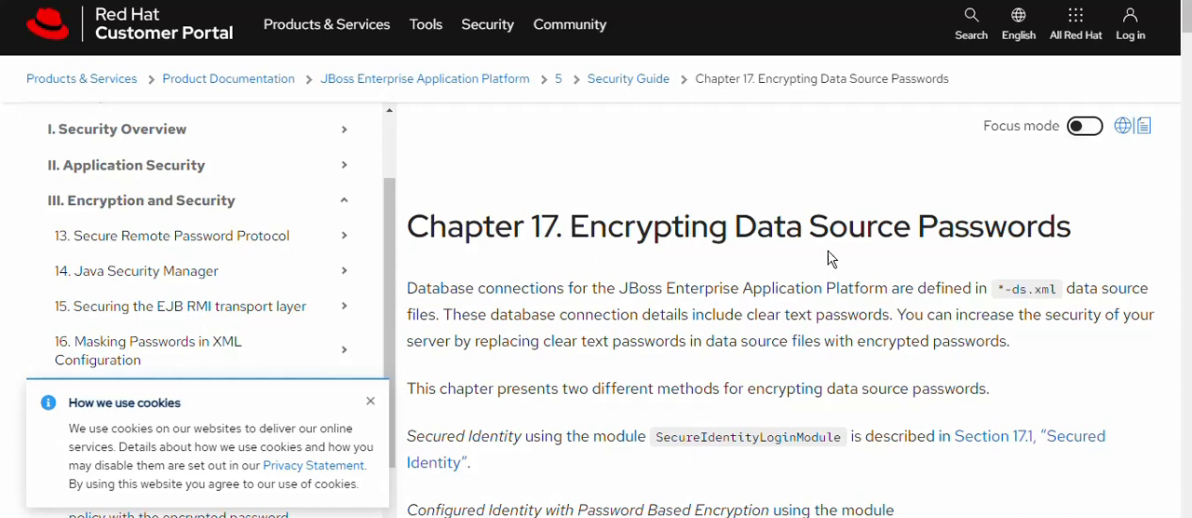
{"action": "mouse_move", "coordinate": [484, 190]}
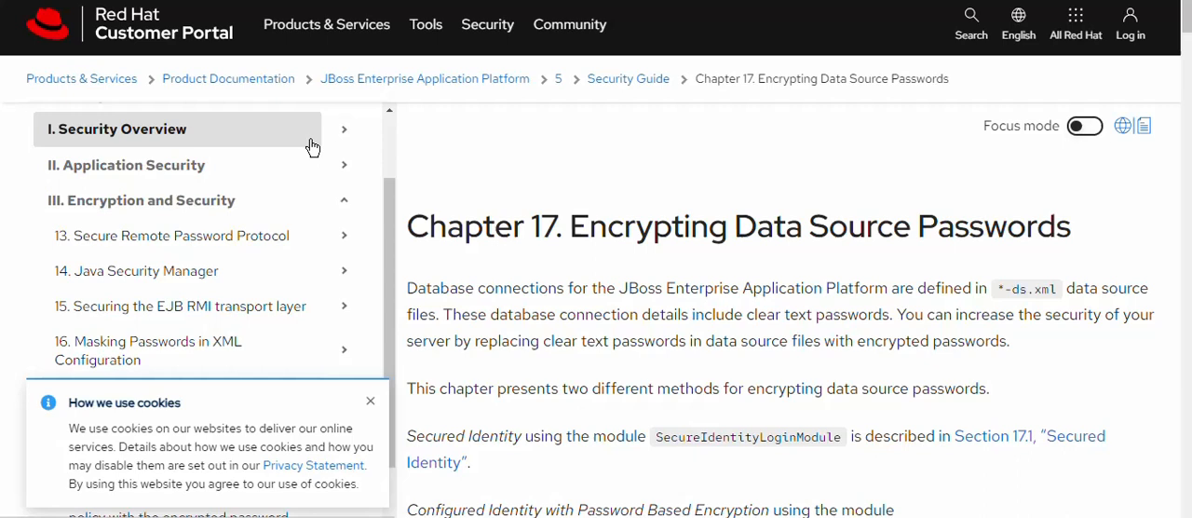
{"action": "mouse_move", "coordinate": [696, 230]}
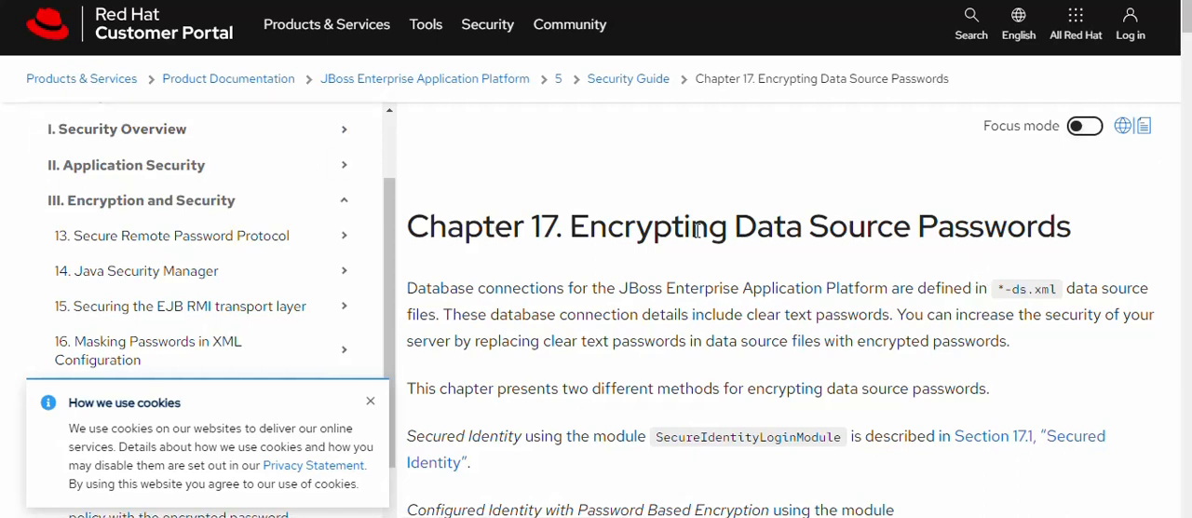
{"action": "mouse_move", "coordinate": [877, 257]}
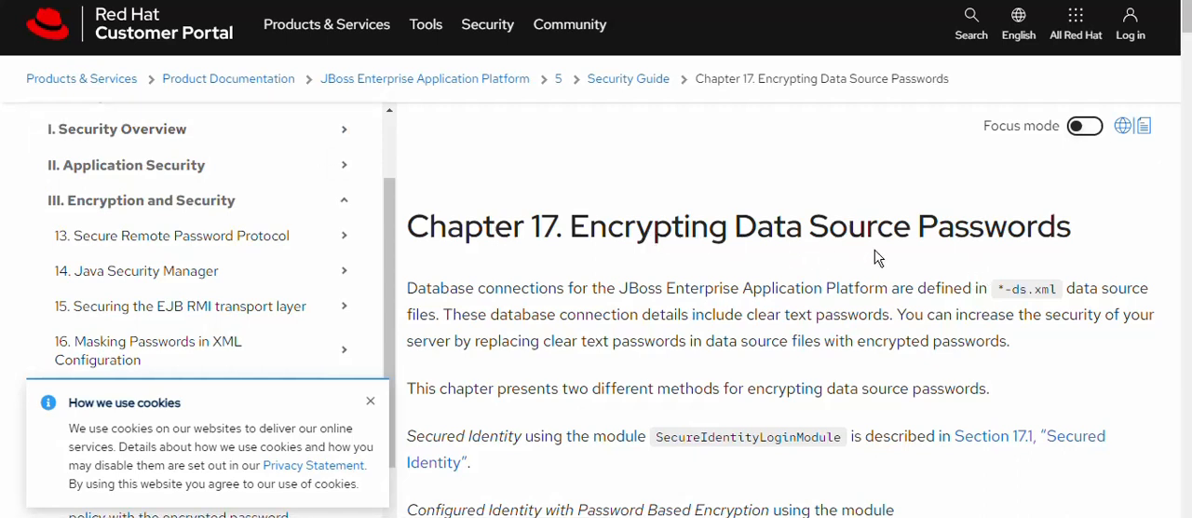
{"action": "mouse_move", "coordinate": [896, 210]}
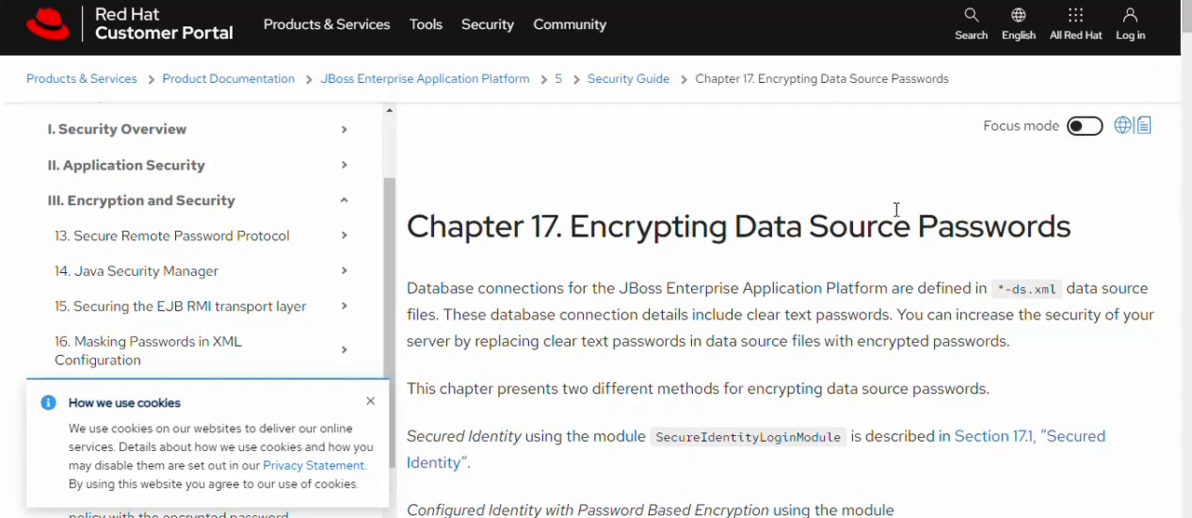
Step: Scroll down to section 17.1 Secured Identity and the Procedure 17.1 overview
{"action": "scroll", "scroll_direction": "down", "scroll_amount": 3}
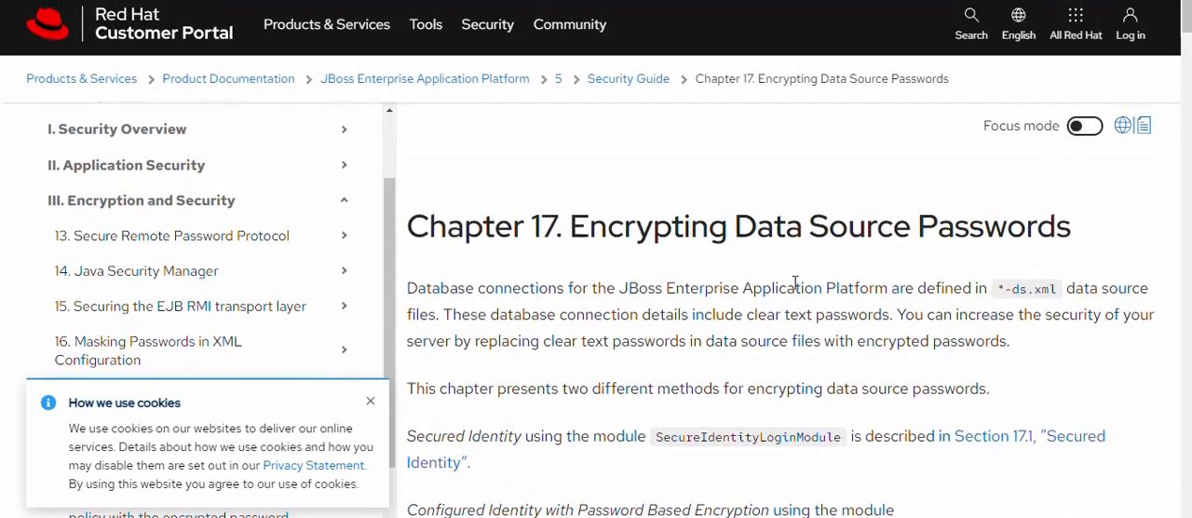
{"action": "scroll", "scroll_direction": "down", "scroll_amount": 3}
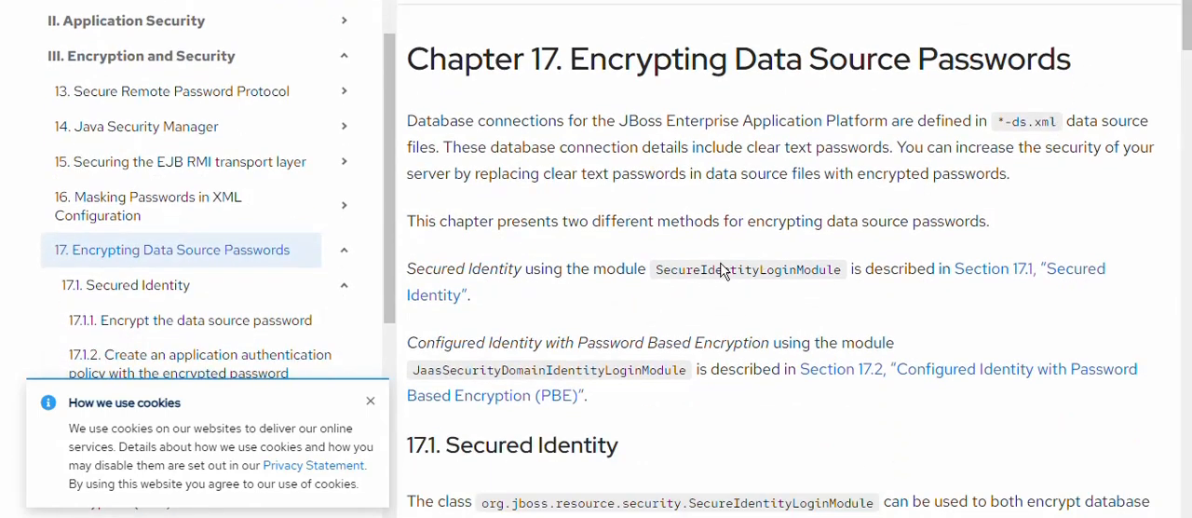
{"action": "mouse_move", "coordinate": [769, 285]}
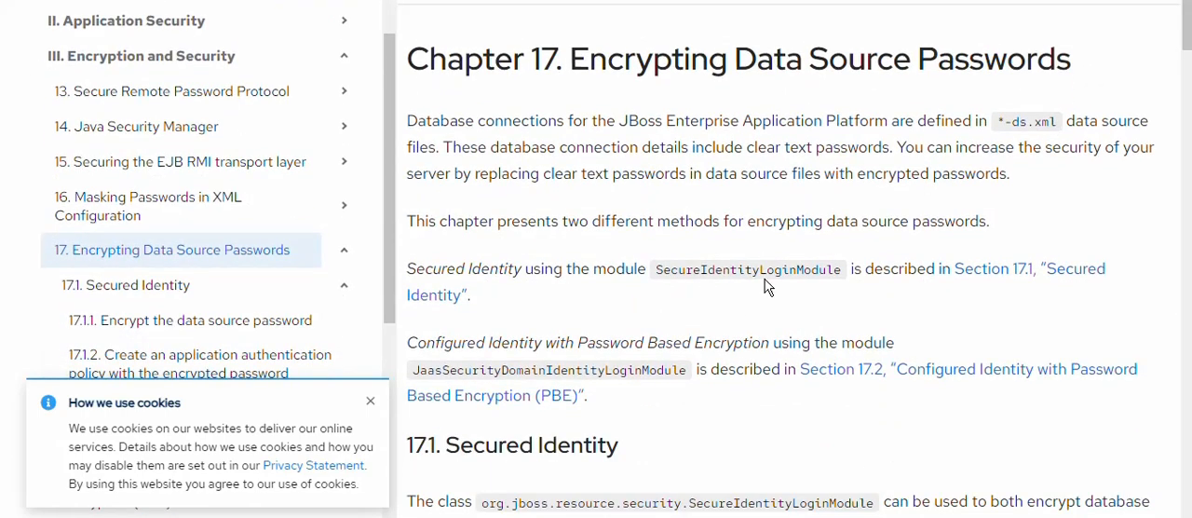
{"action": "scroll", "scroll_direction": "down", "scroll_amount": 3}
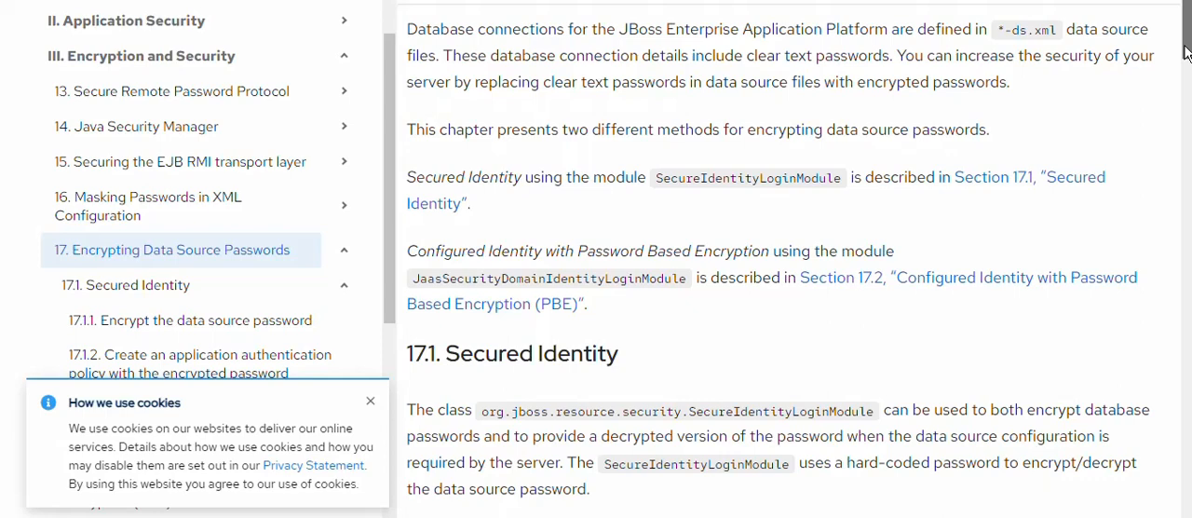
{"action": "scroll", "scroll_direction": "down", "scroll_amount": 3}
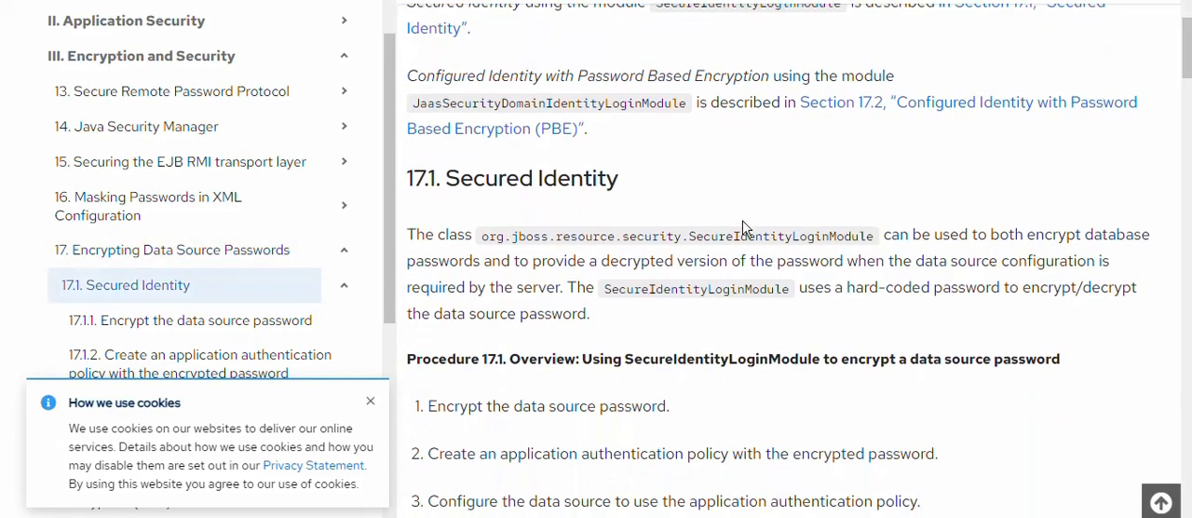
{"action": "mouse_move", "coordinate": [498, 252]}
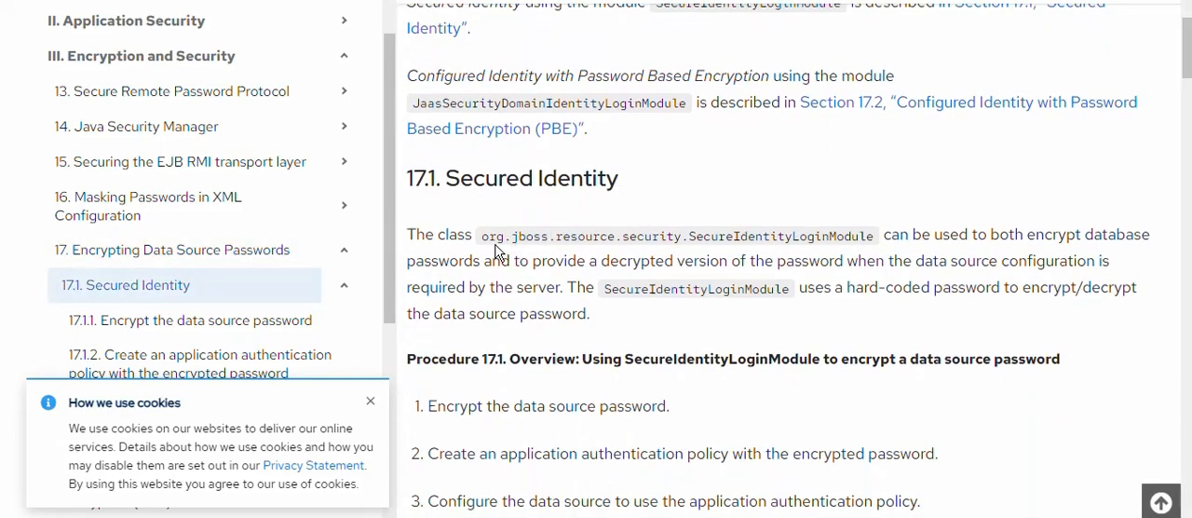
{"action": "mouse_move", "coordinate": [706, 248]}
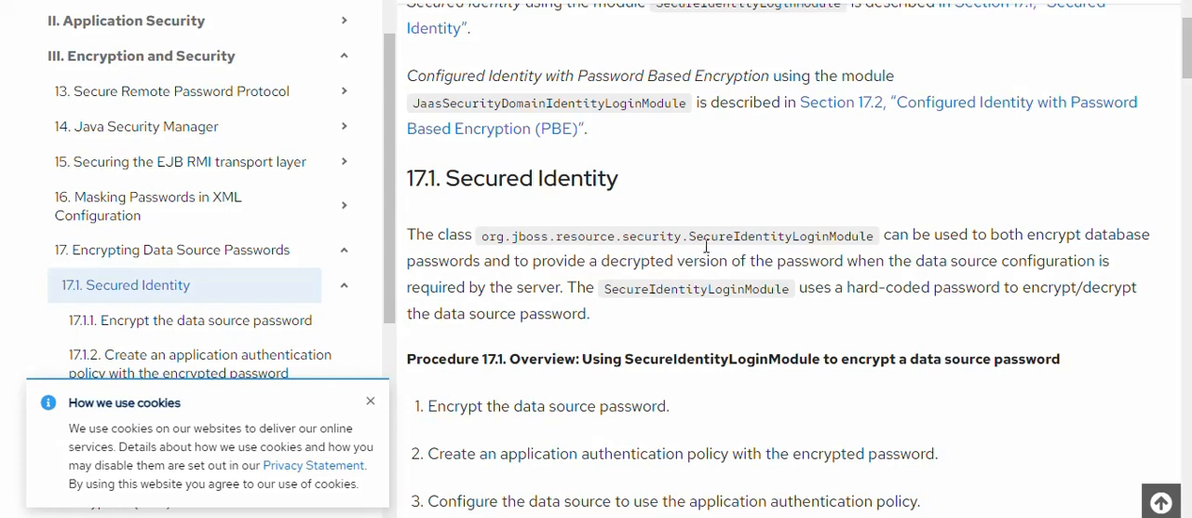
{"action": "mouse_move", "coordinate": [826, 261]}
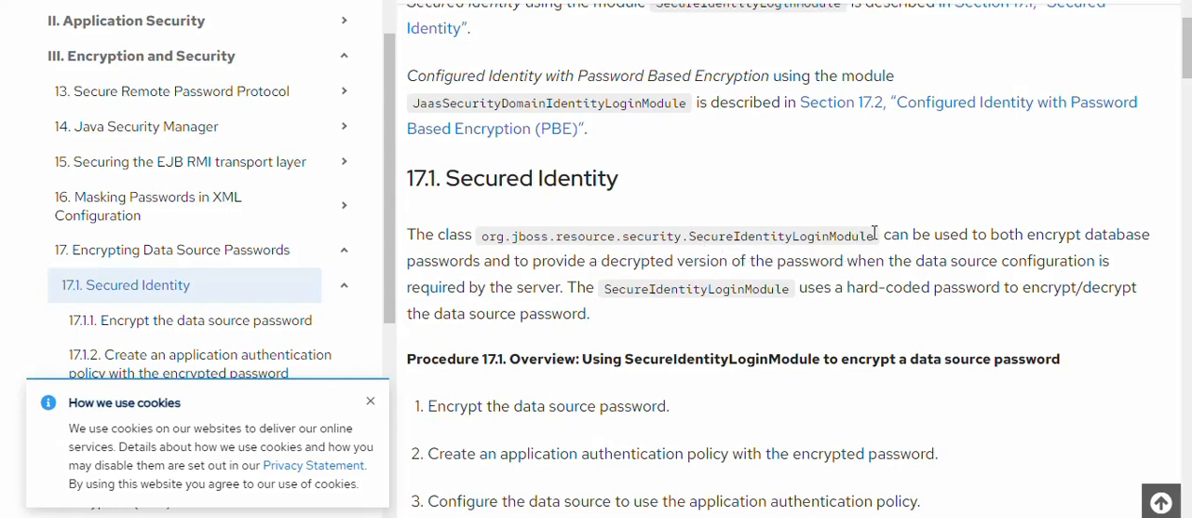
{"action": "scroll", "scroll_direction": "down", "scroll_amount": 3}
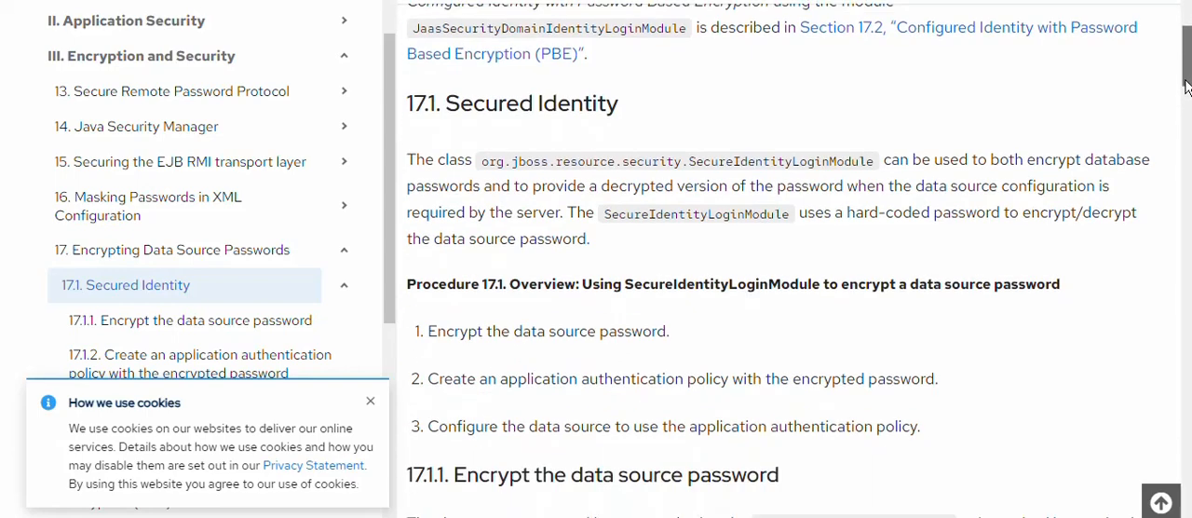
{"action": "scroll", "scroll_direction": "down", "scroll_amount": 3}
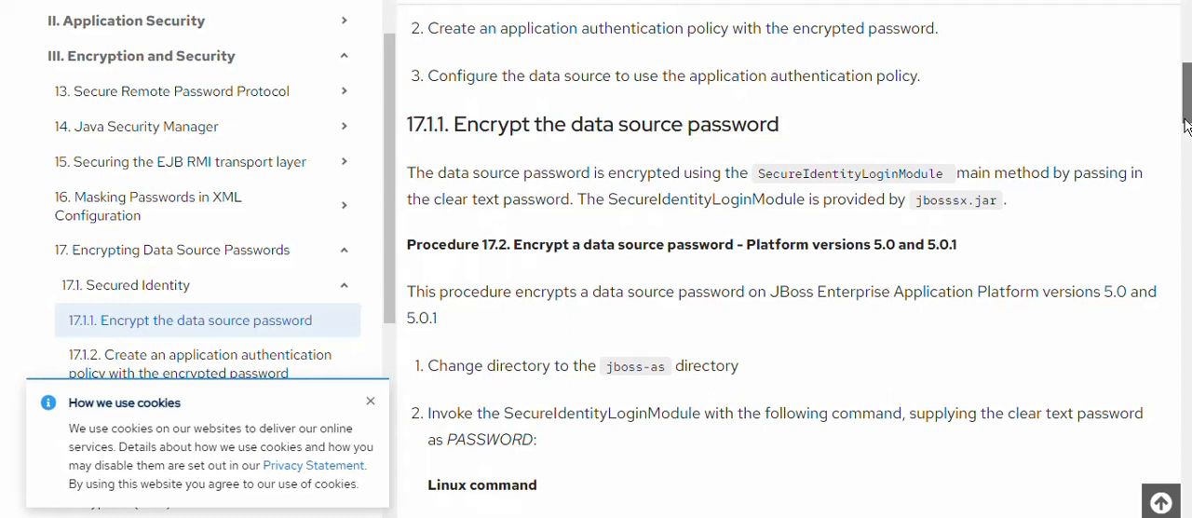
Step: Scroll past the Linux and Windows encryption commands to the platform 5.1+ procedure
{"action": "scroll", "scroll_direction": "down", "scroll_amount": 3}
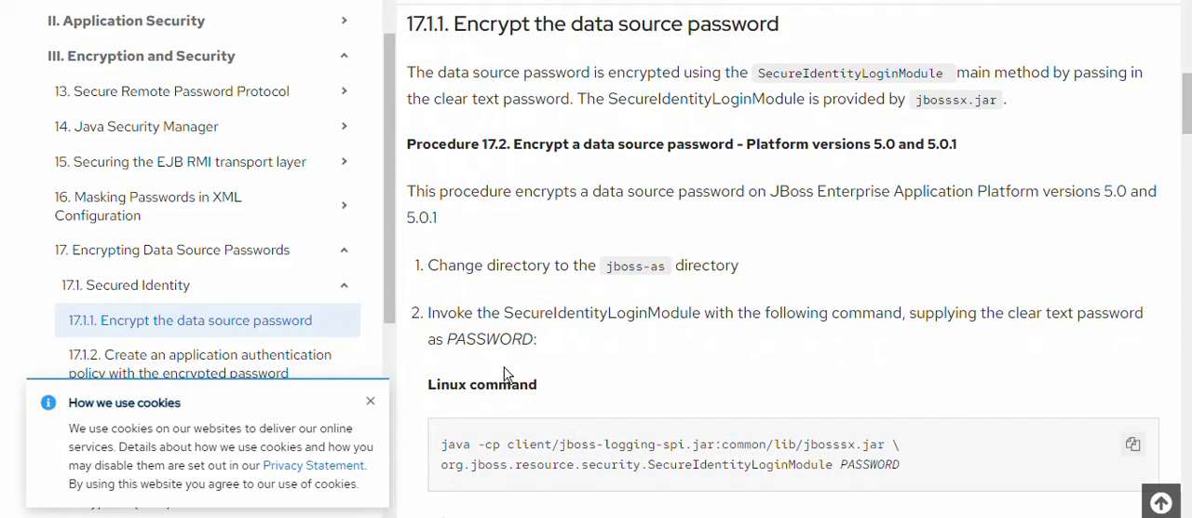
{"action": "mouse_move", "coordinate": [1185, 130]}
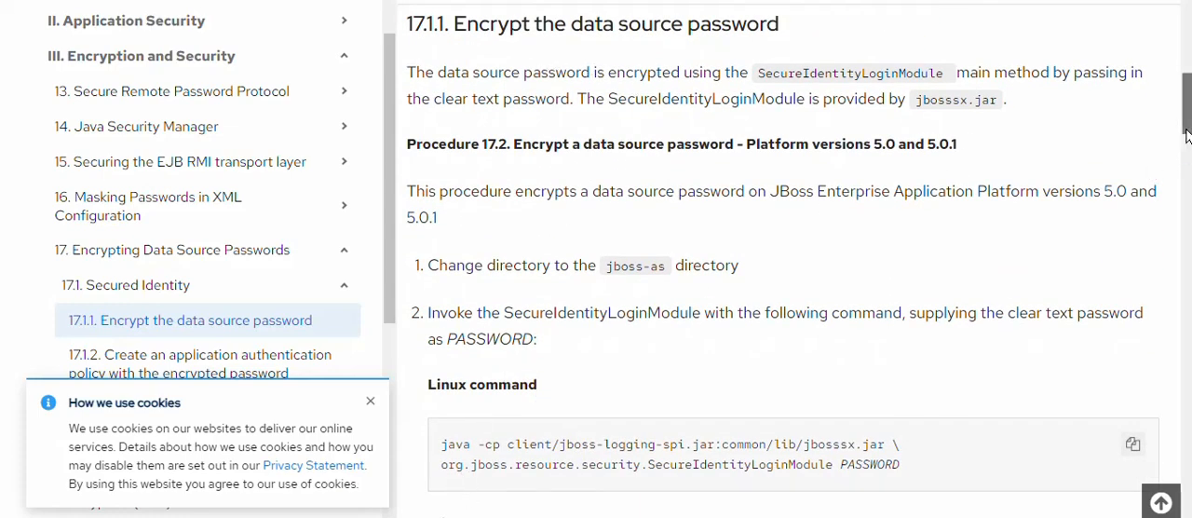
{"action": "scroll", "scroll_direction": "down", "scroll_amount": 3}
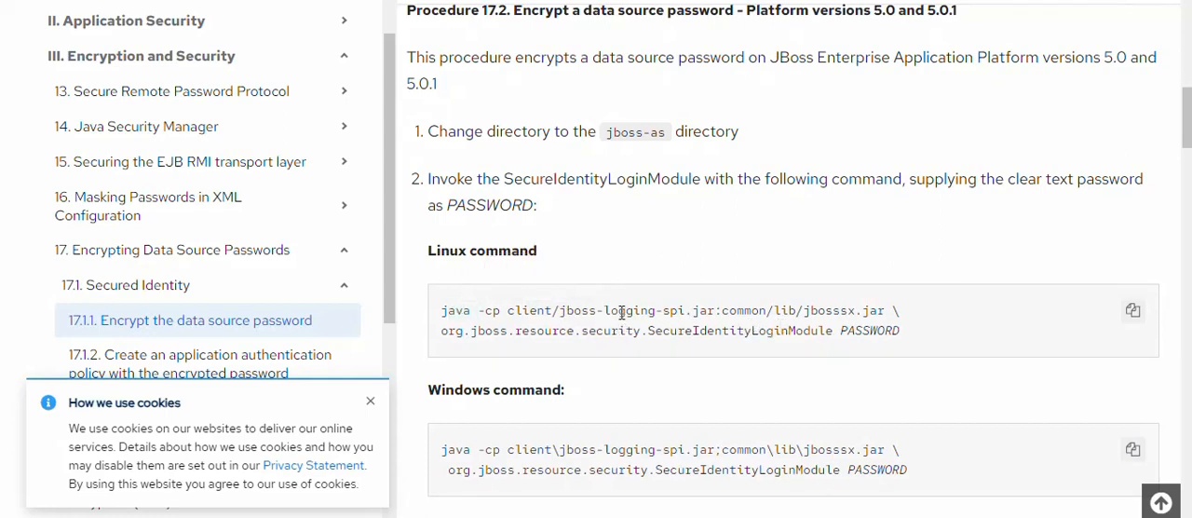
{"action": "scroll", "scroll_direction": "down", "scroll_amount": 3}
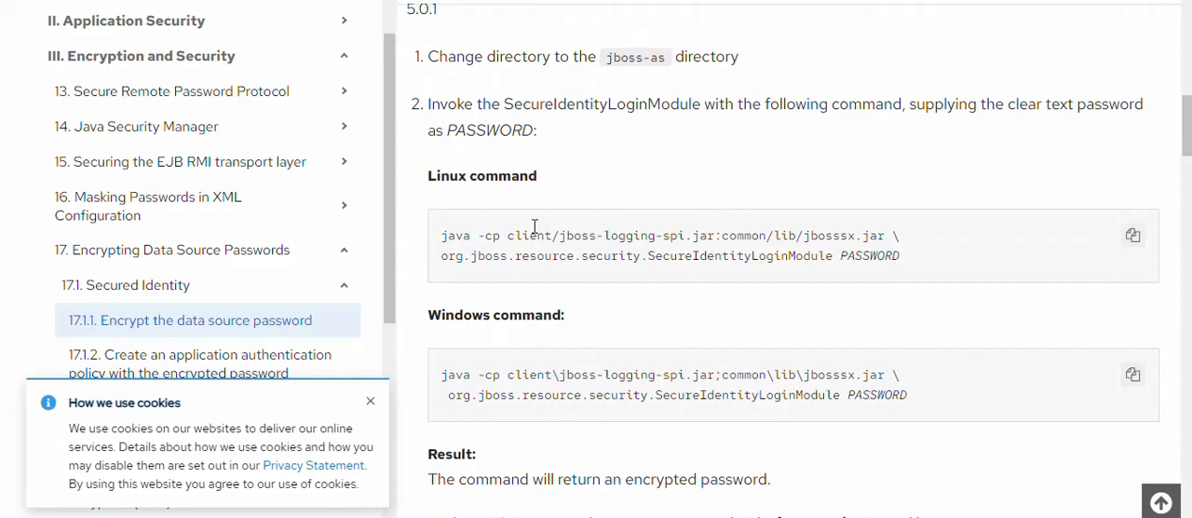
{"action": "mouse_move", "coordinate": [449, 192]}
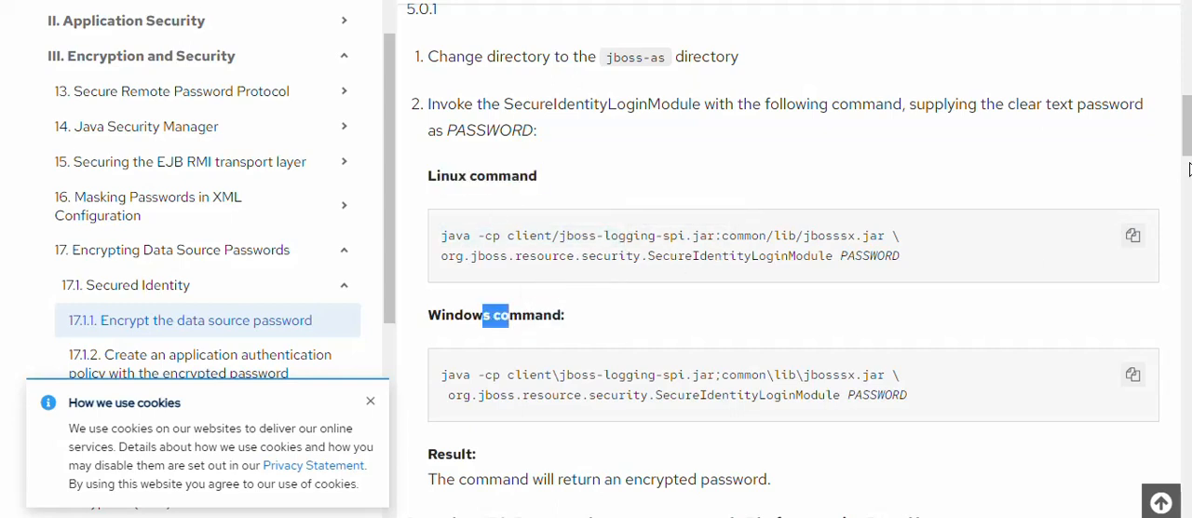
{"action": "scroll", "scroll_direction": "down", "scroll_amount": 3}
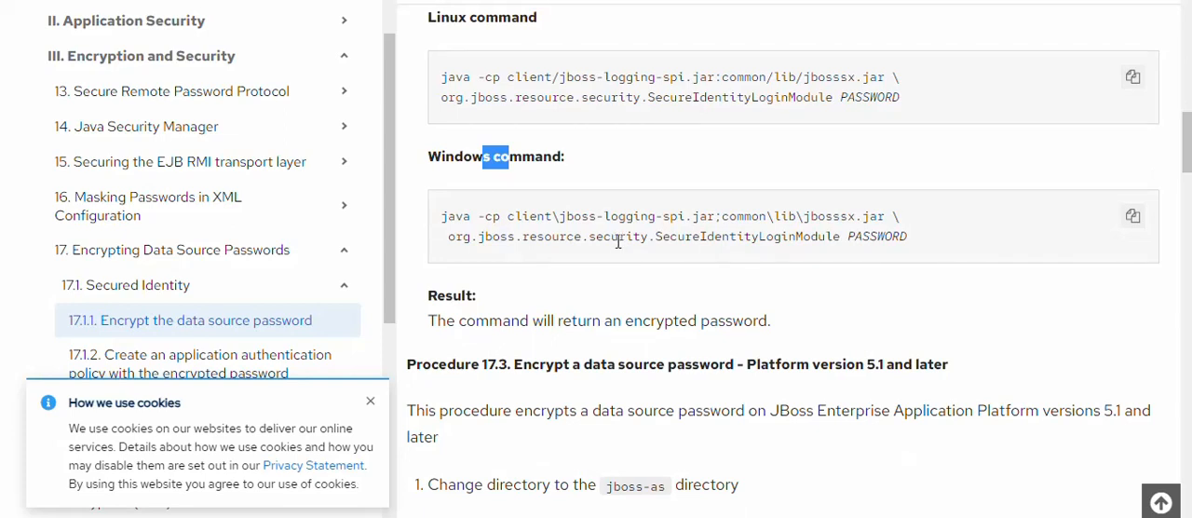
{"action": "scroll", "scroll_direction": "down", "scroll_amount": 3}
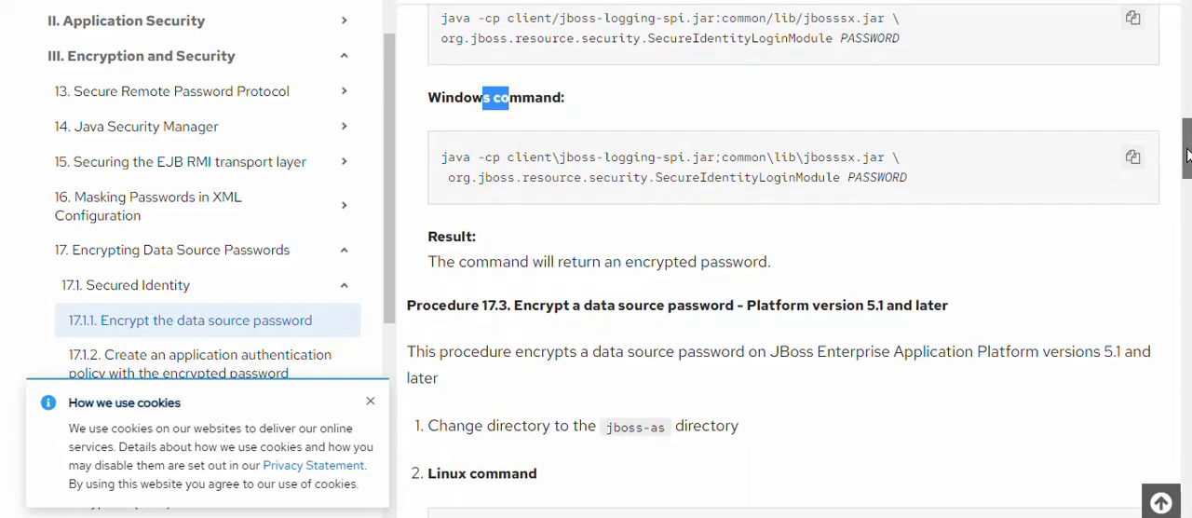
{"action": "scroll", "scroll_direction": "down", "scroll_amount": 3}
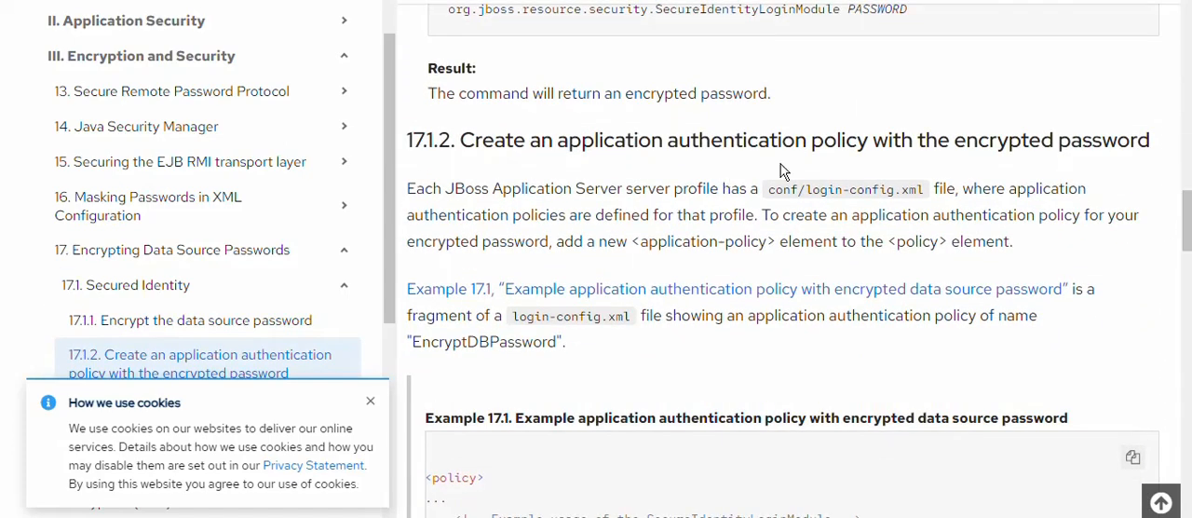
Step: Highlight a word in the 17.1.2 heading and scroll to Example 17.1's XML policy
{"action": "double_click", "coordinate": [822, 140]}
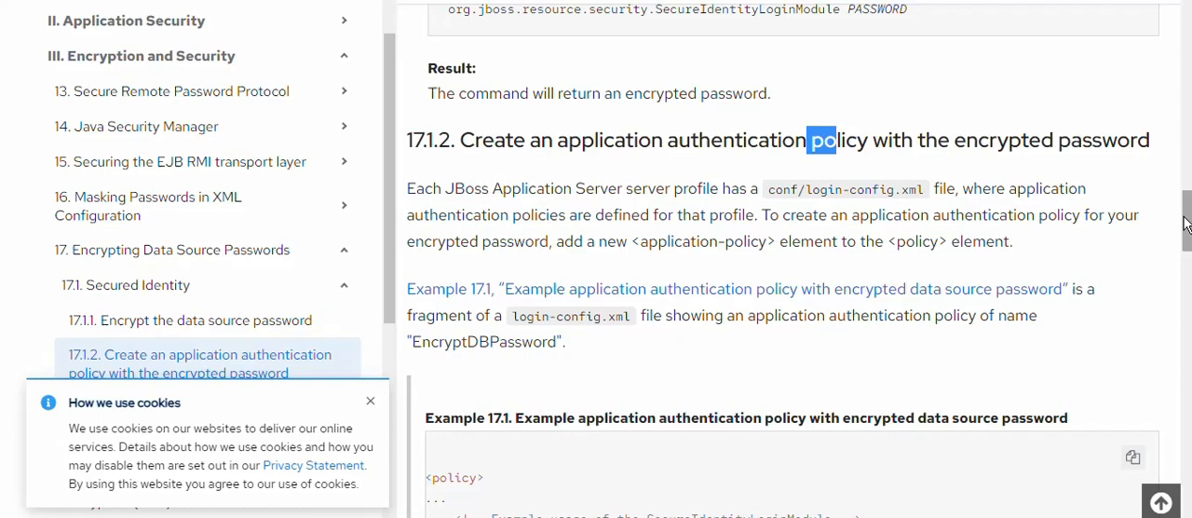
{"action": "scroll", "scroll_direction": "down", "scroll_amount": 3}
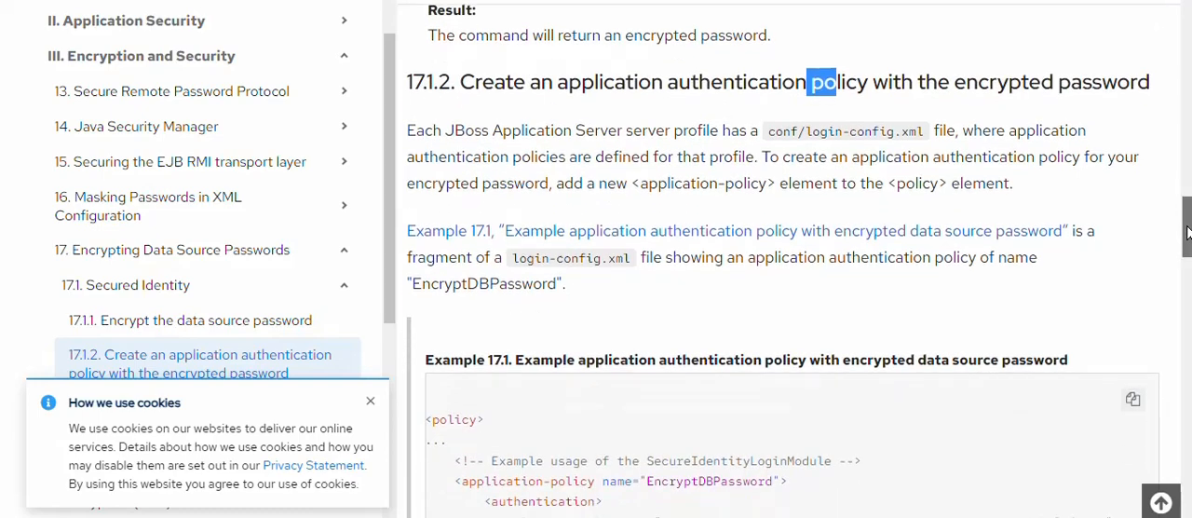
{"action": "scroll", "scroll_direction": "down", "scroll_amount": 3}
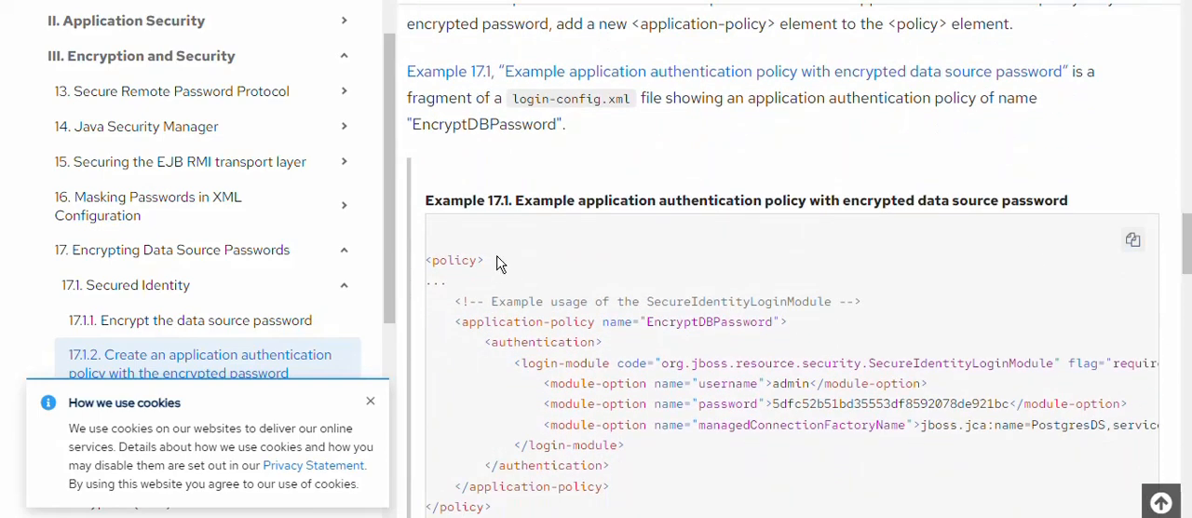
{"action": "mouse_move", "coordinate": [469, 323]}
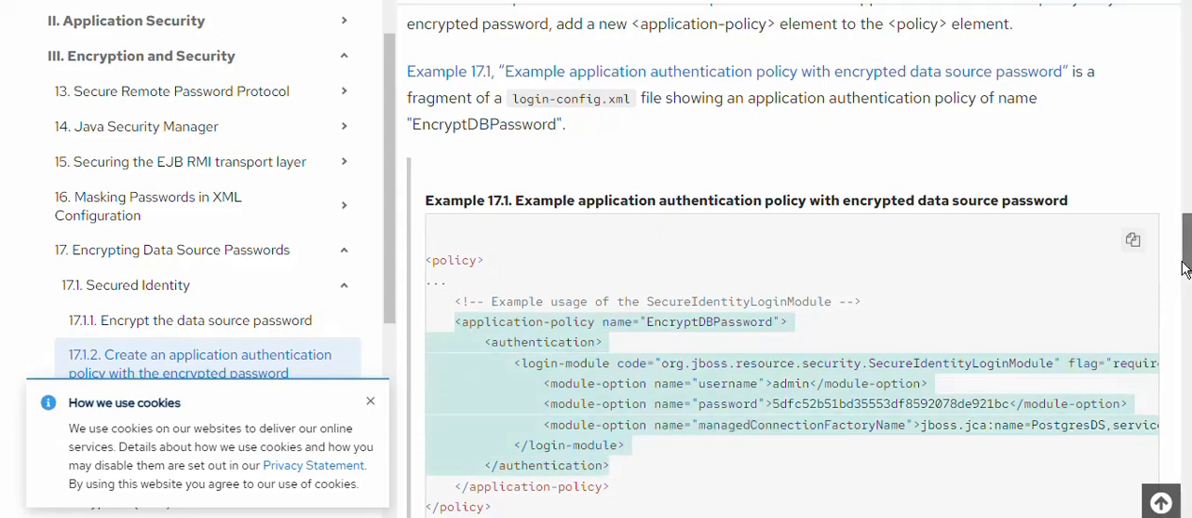
{"action": "scroll", "scroll_direction": "down", "scroll_amount": 3}
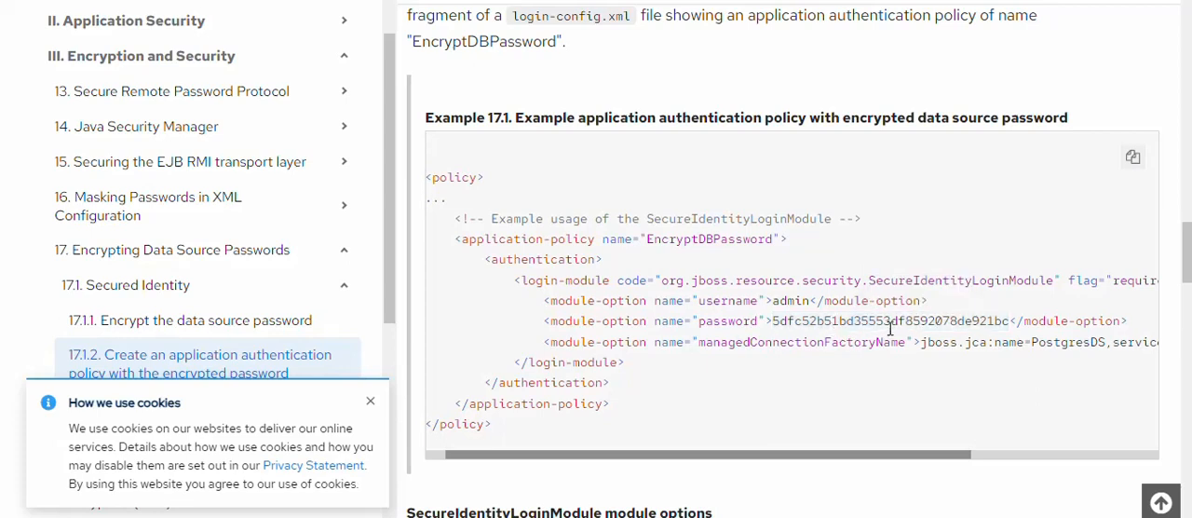
{"action": "mouse_move", "coordinate": [1183, 278]}
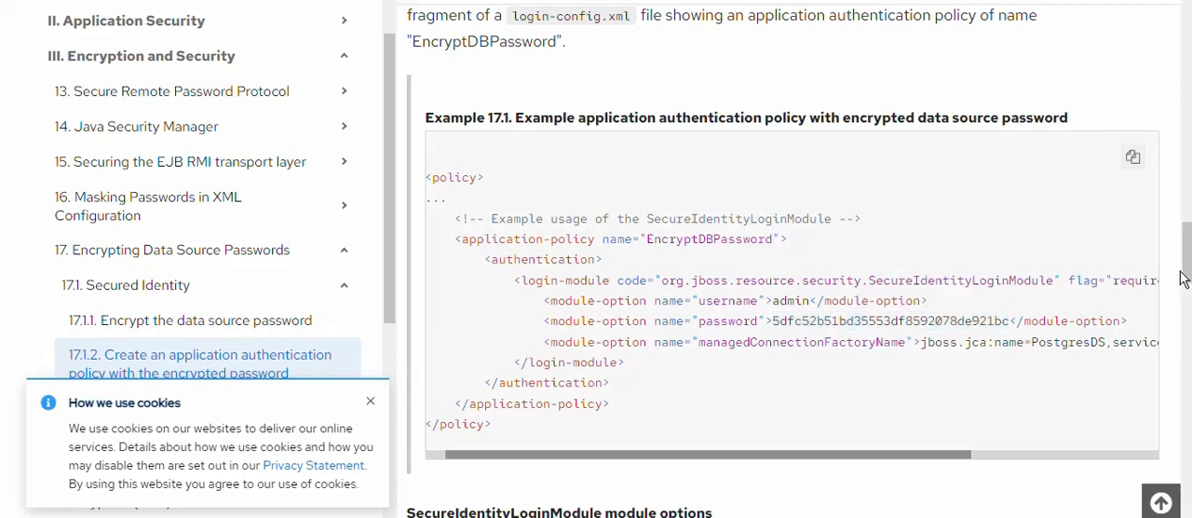
{"action": "scroll", "scroll_direction": "down", "scroll_amount": 3}
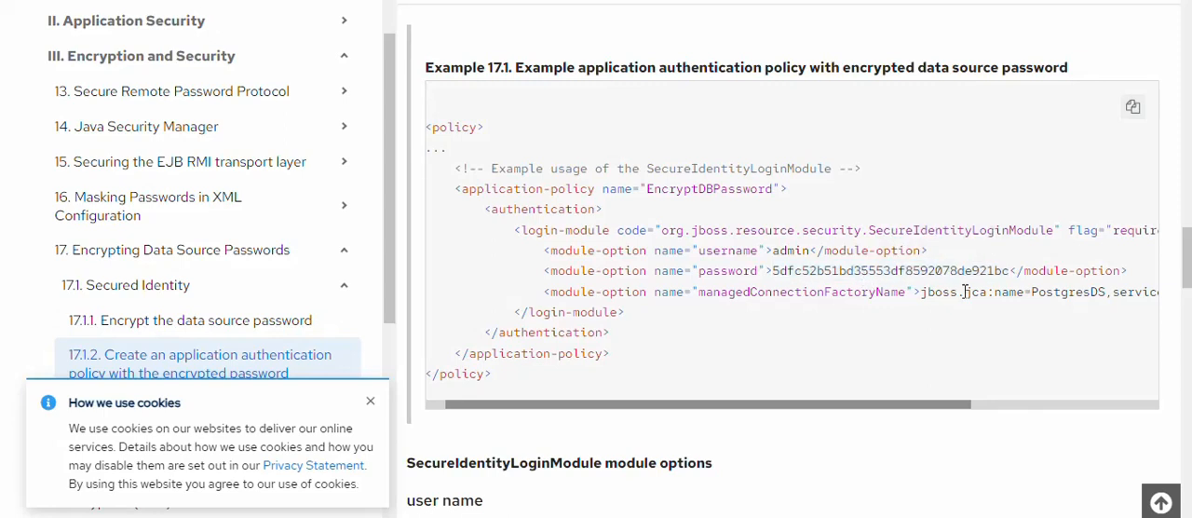
{"action": "mouse_move", "coordinate": [841, 286]}
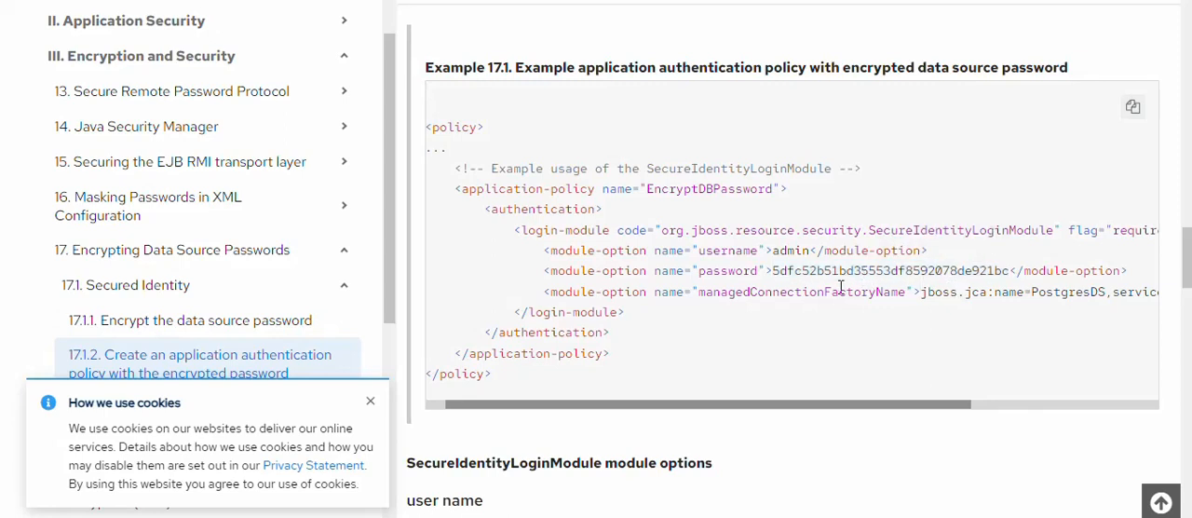
{"action": "mouse_move", "coordinate": [1001, 280]}
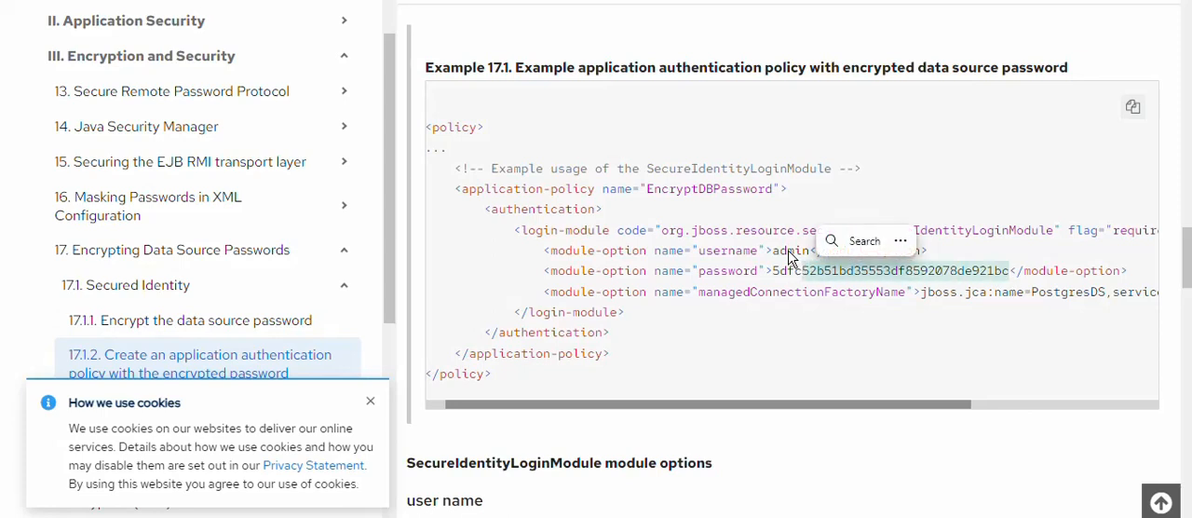
{"action": "scroll", "scroll_direction": "down", "scroll_amount": 3}
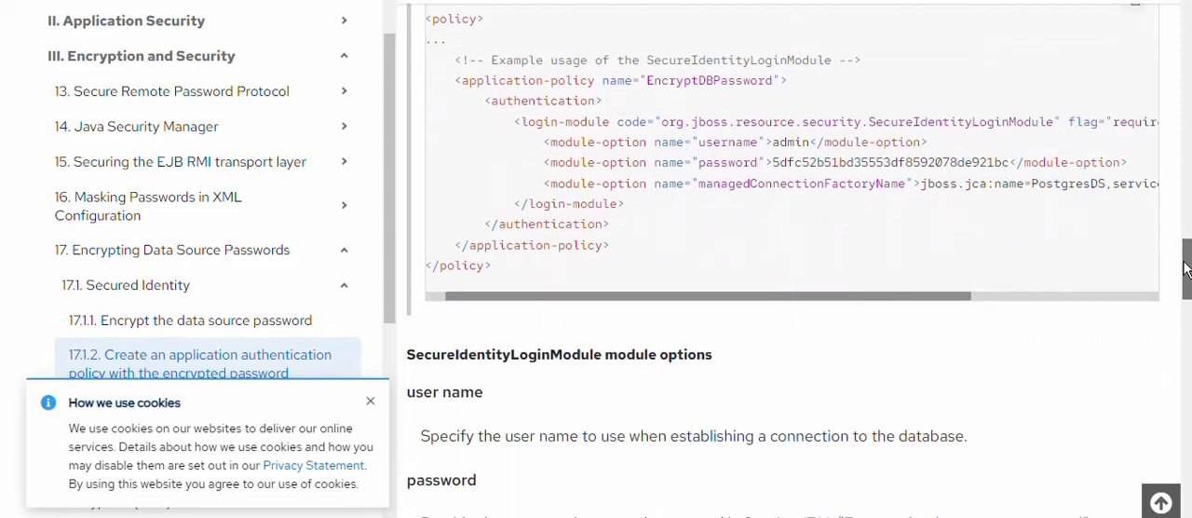
{"action": "scroll", "scroll_direction": "up", "scroll_amount": 3}
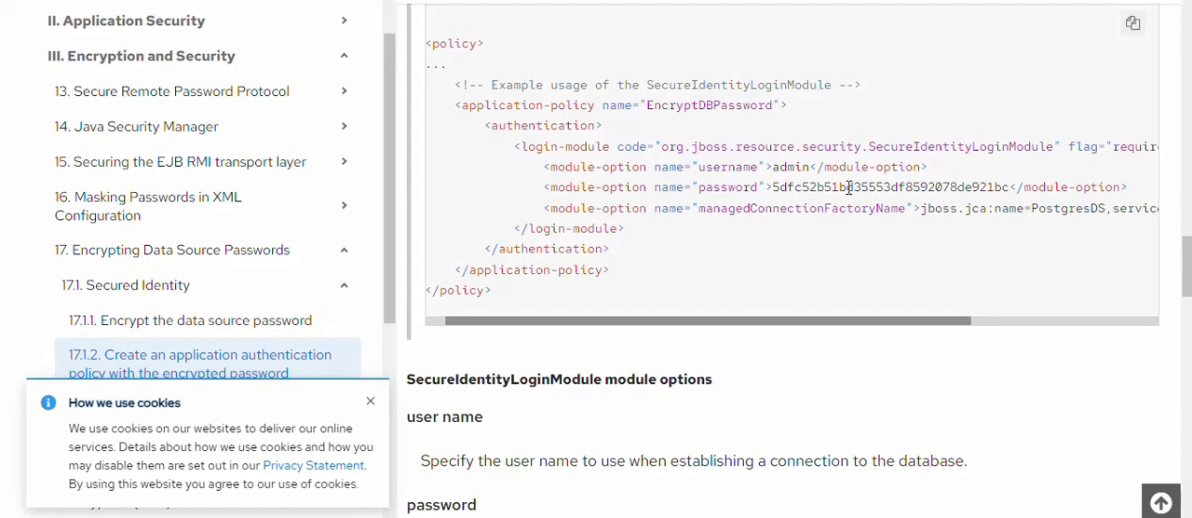
{"action": "scroll", "scroll_direction": "down", "scroll_amount": 3}
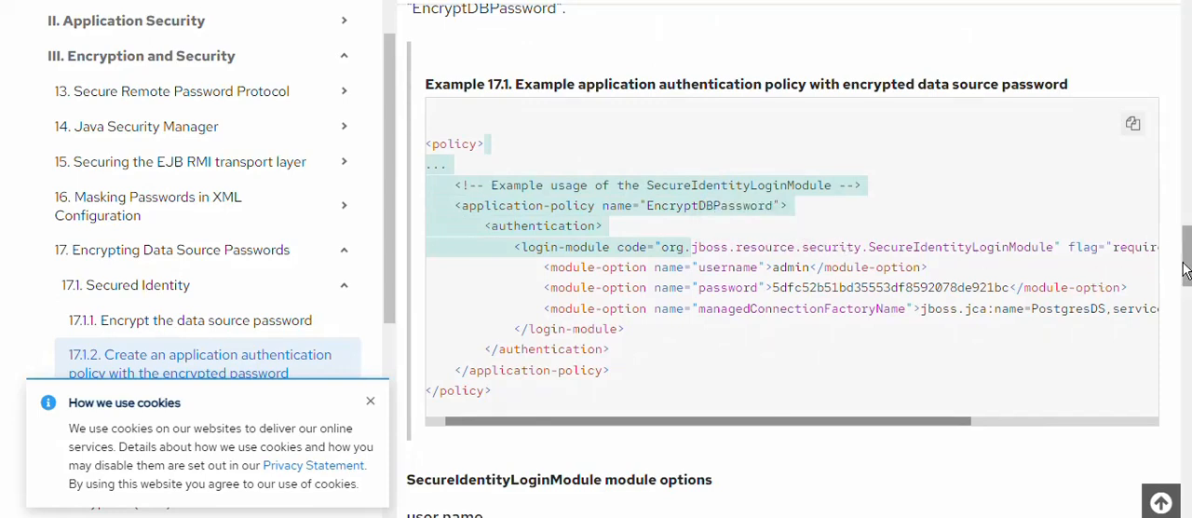
{"action": "mouse_move", "coordinate": [781, 234]}
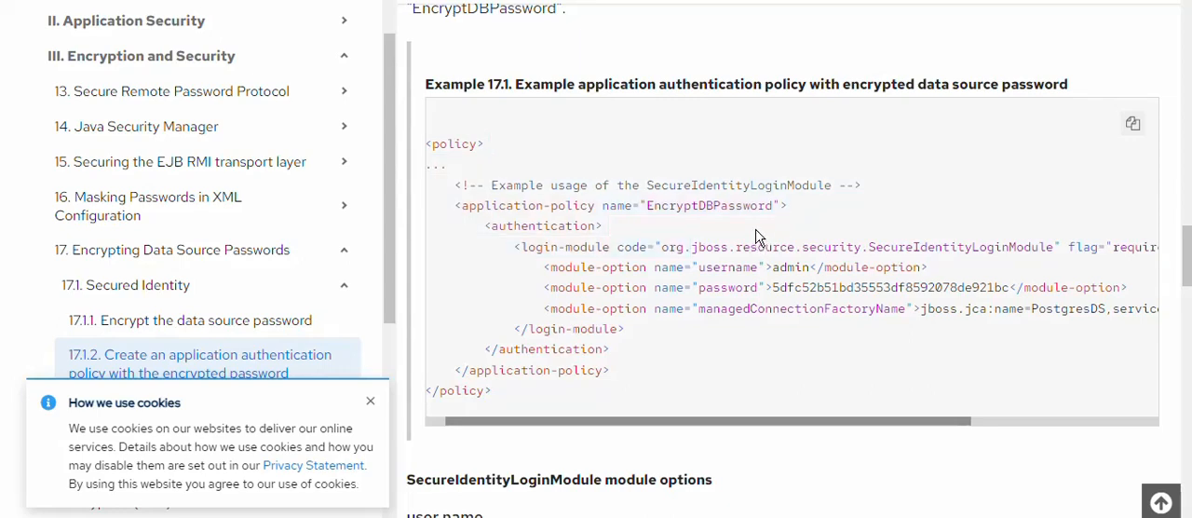
{"action": "double_click", "coordinate": [709, 205]}
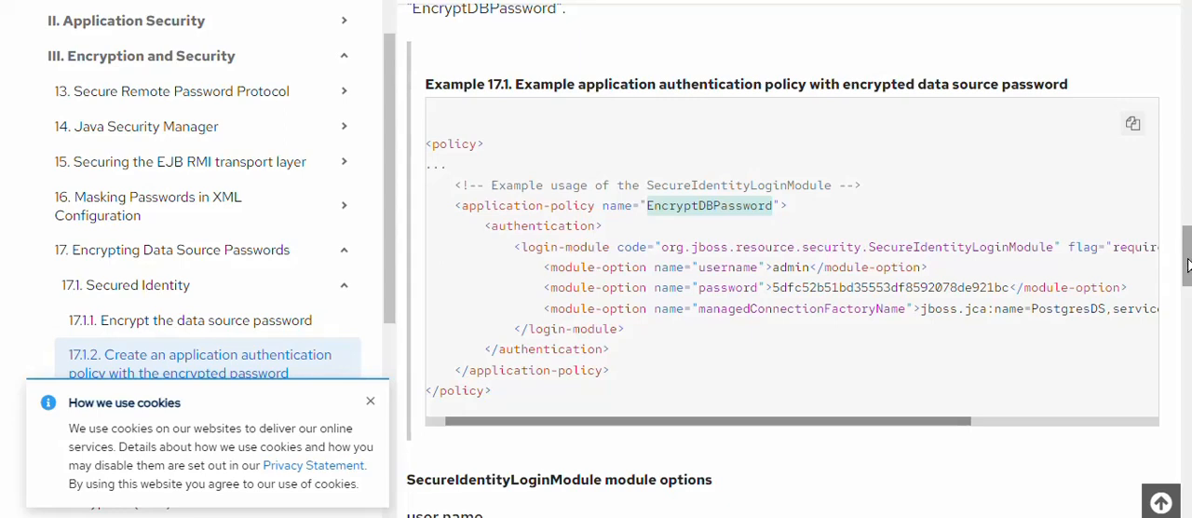
{"action": "mouse_move", "coordinate": [1157, 259]}
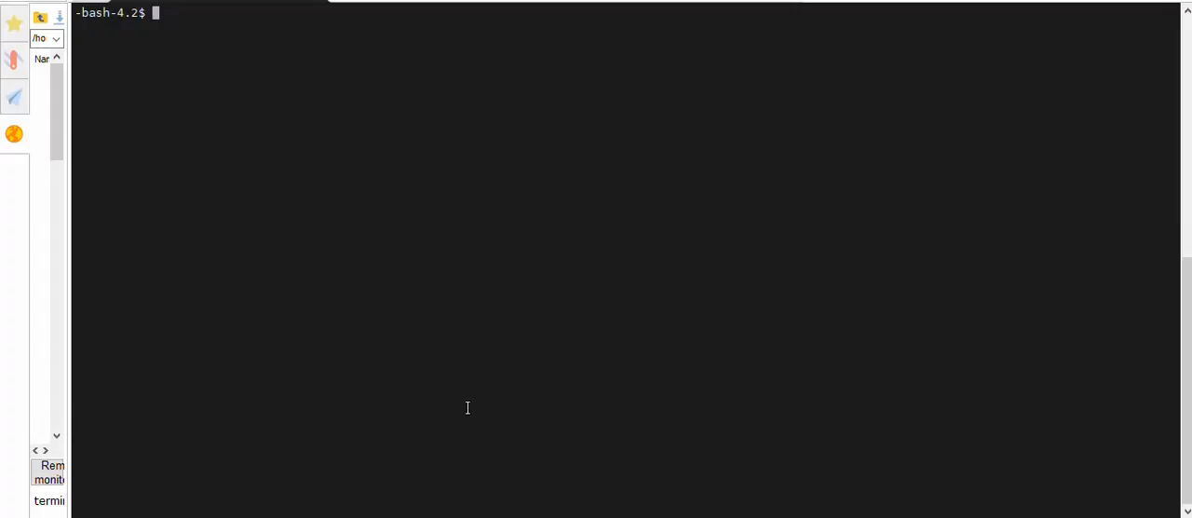
{"action": "mouse_move", "coordinate": [460, 358]}
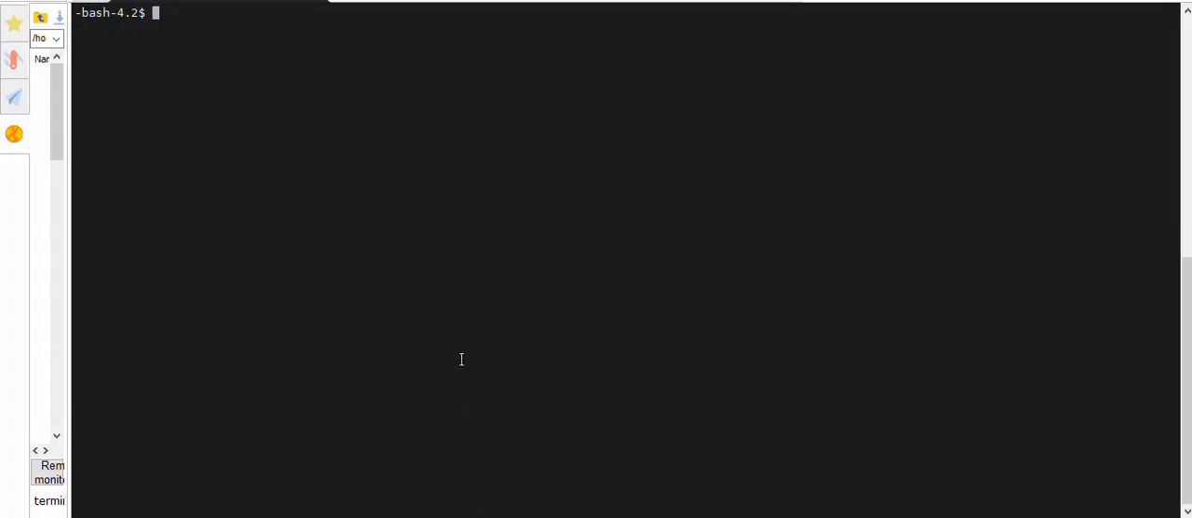
Step: Clear the terminal and change into the ../standalone/configuration/ directory
{"action": "type", "text": "clear"}
{"action": "type", "text": "bin"}
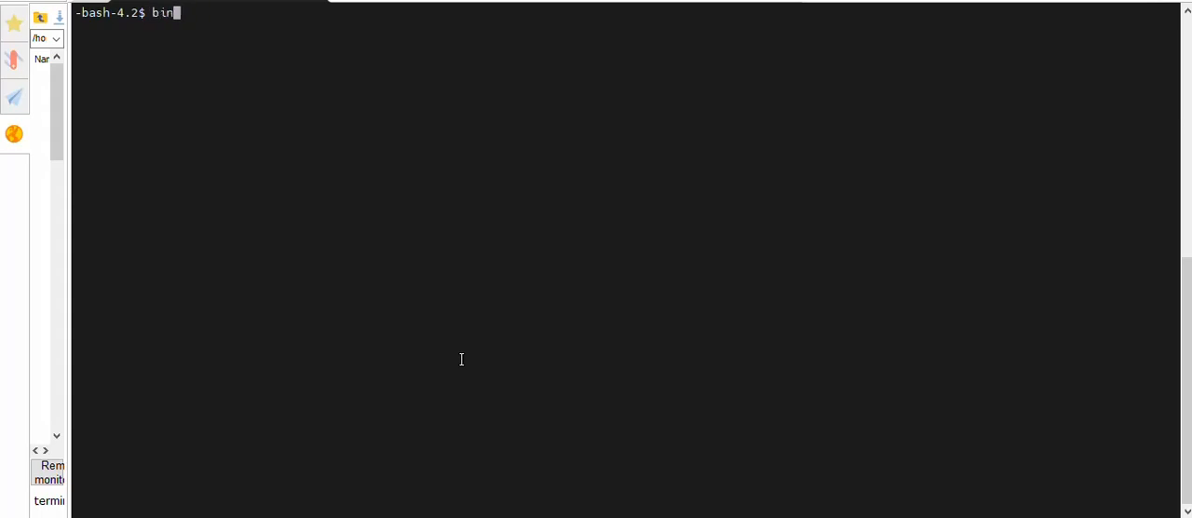
{"action": "type", "text": "cd ../standalone/configuration/"}
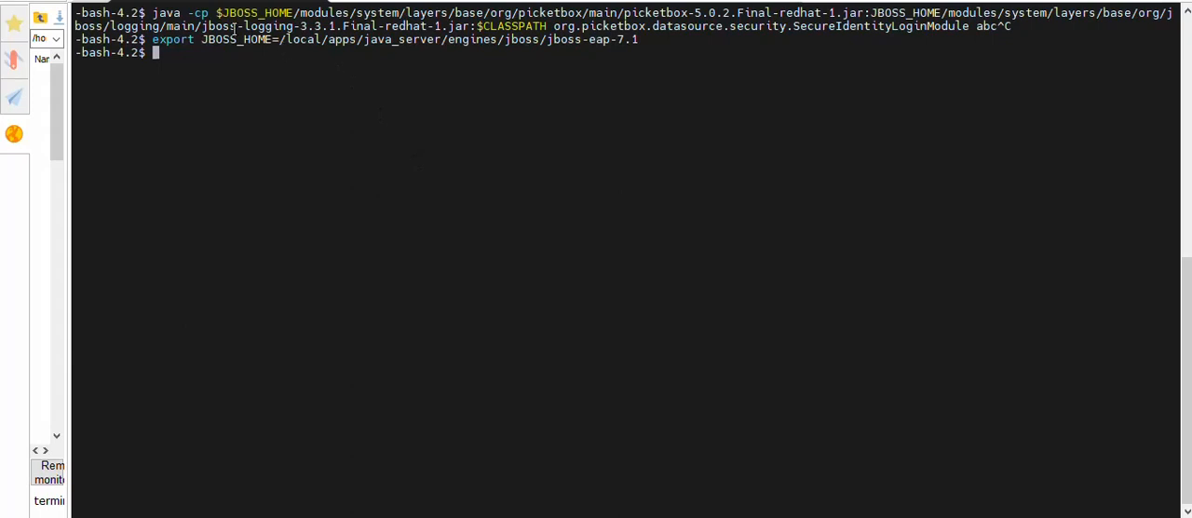
Step: View standalone-full.xml, then replace the abc argument with 'password' in the encryption command
{"action": "type", "text": "more standalone-full.xml"}
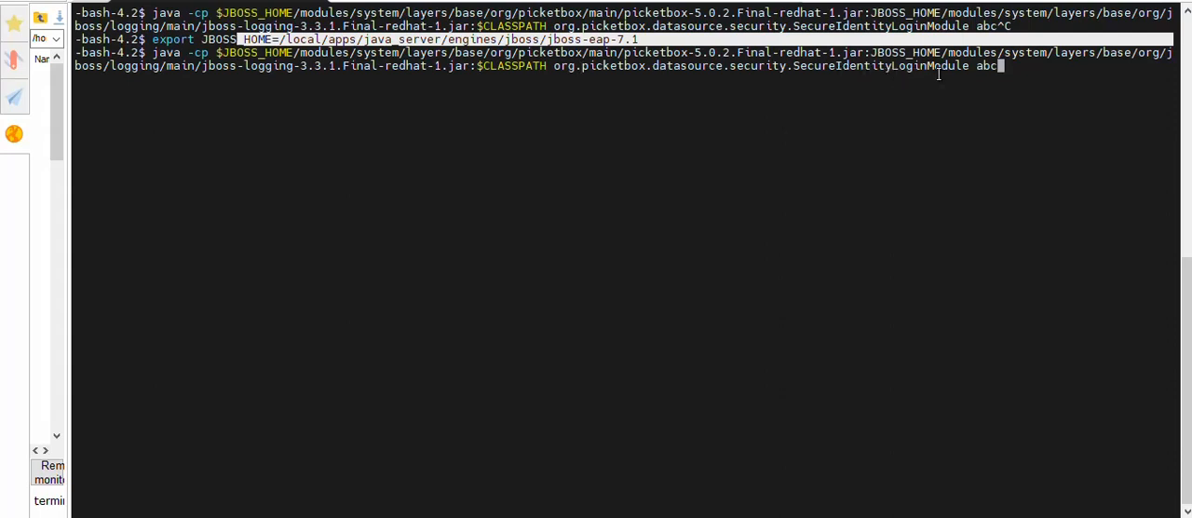
{"action": "key", "text": "BackSpace"}
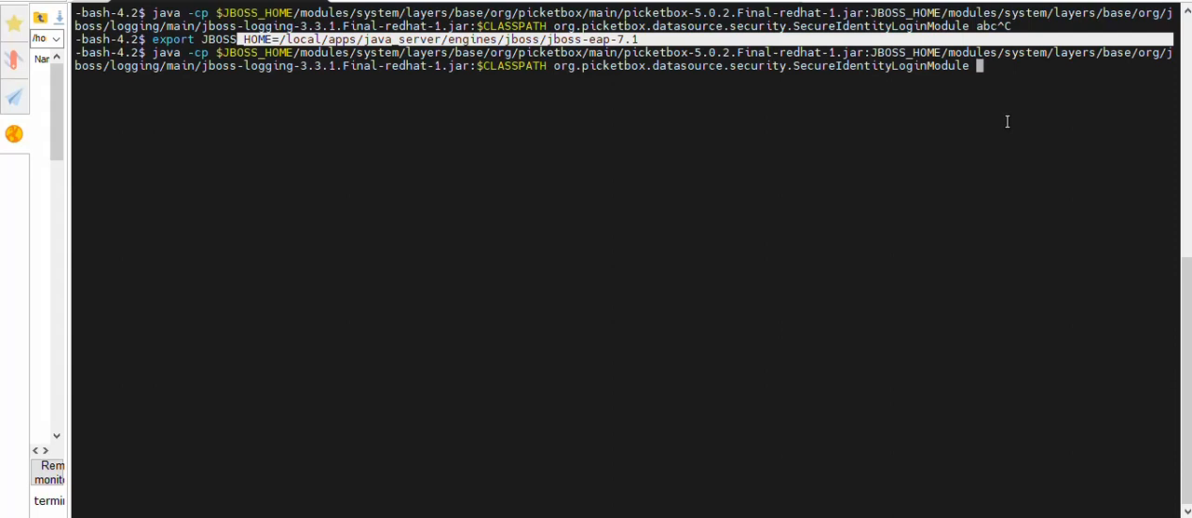
{"action": "type", "text": "passwo"}
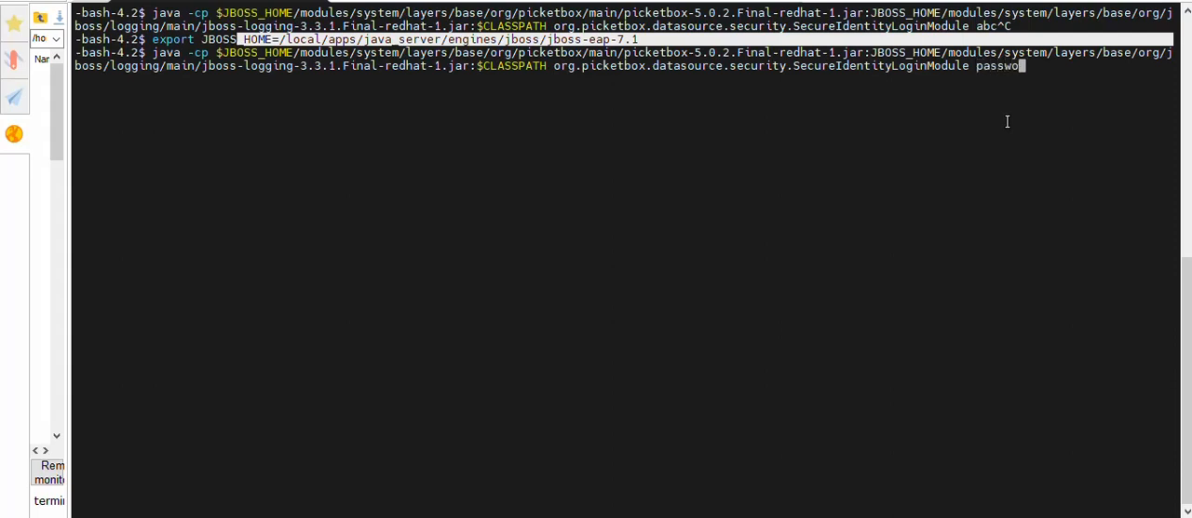
{"action": "type", "text": "rd"}
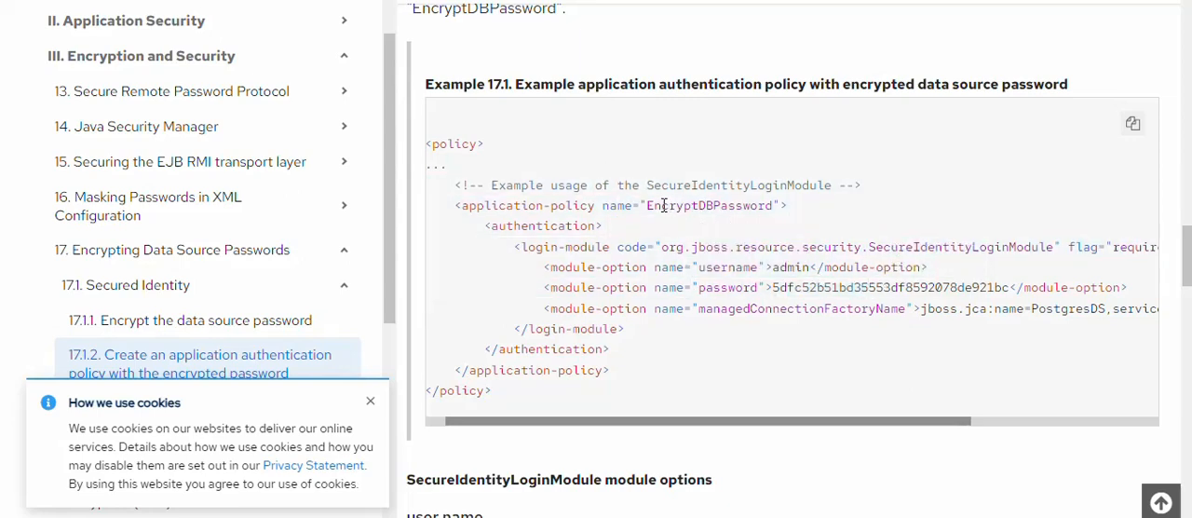
Step: Highlight the EncryptDBPassword policy name in the Example 17.1 code
{"action": "double_click", "coordinate": [708, 205]}
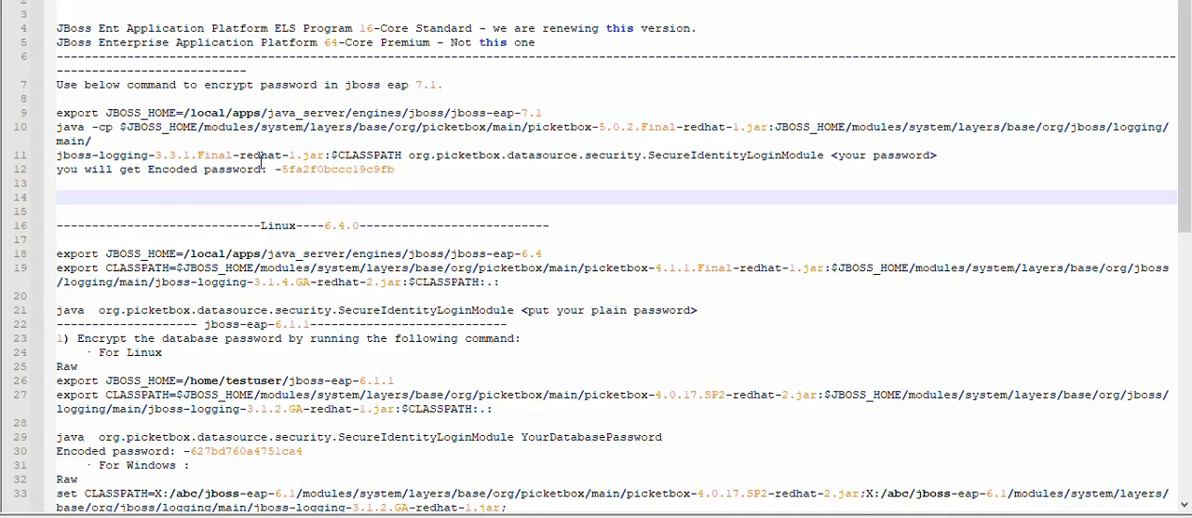
Step: Select the Linux 6.4.0 export lines in the notes and scroll further down
{"action": "left_click_drag", "start_coordinate": [57, 79], "coordinate": [394, 169]}
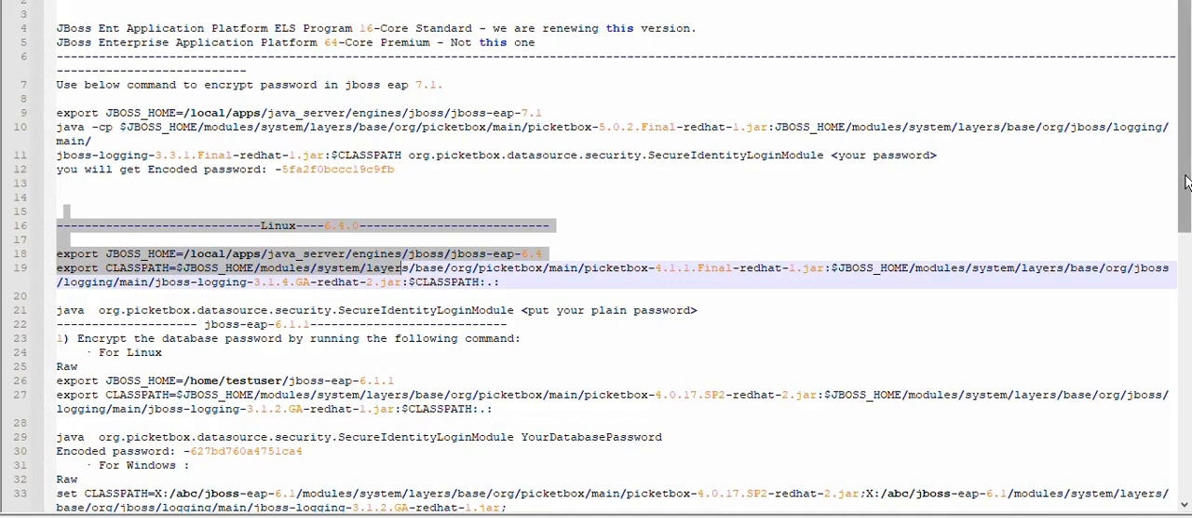
{"action": "scroll", "scroll_direction": "down", "scroll_amount": 3}
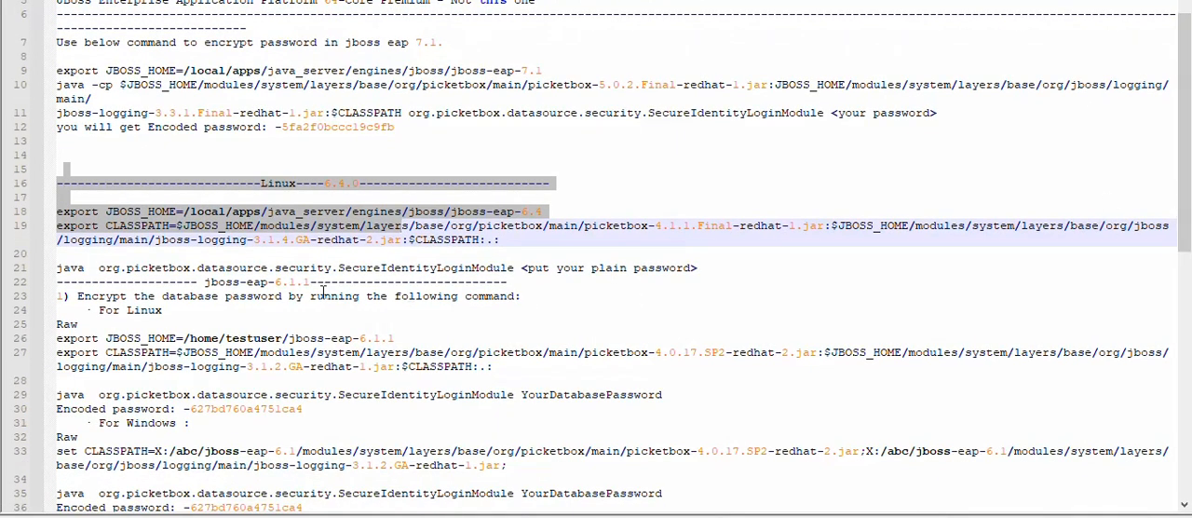